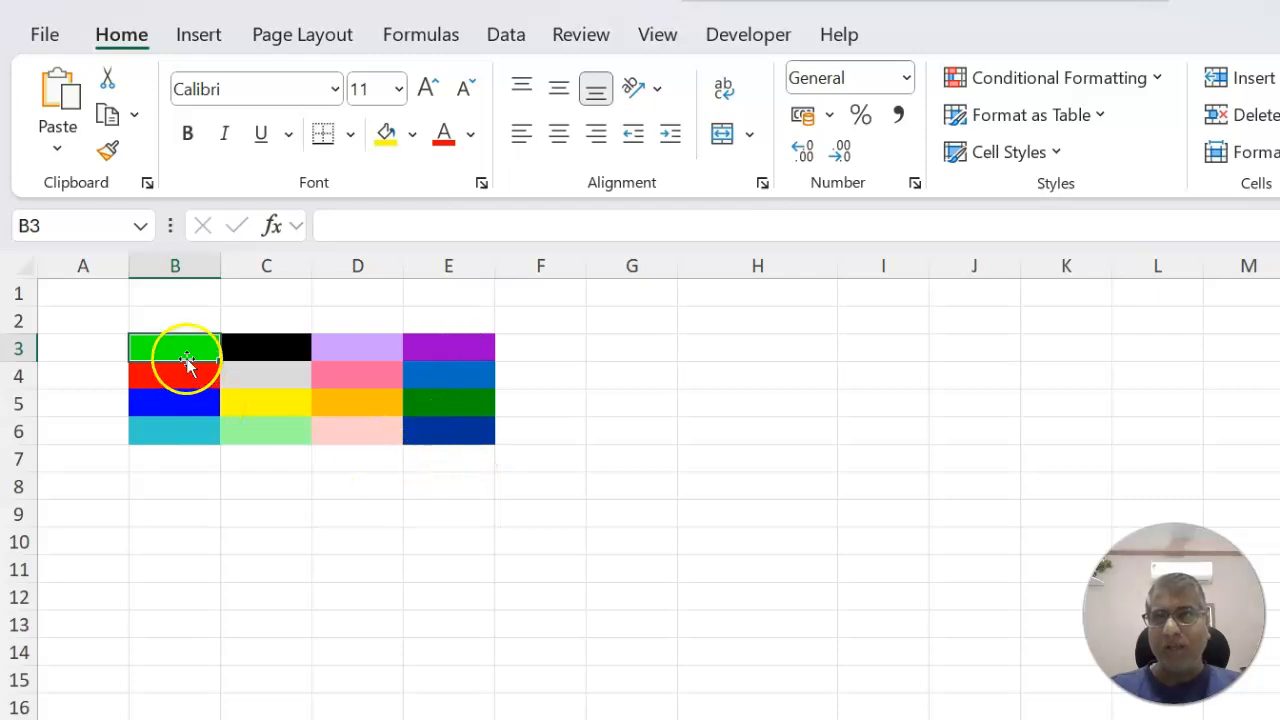
mouse_move(856, 596)
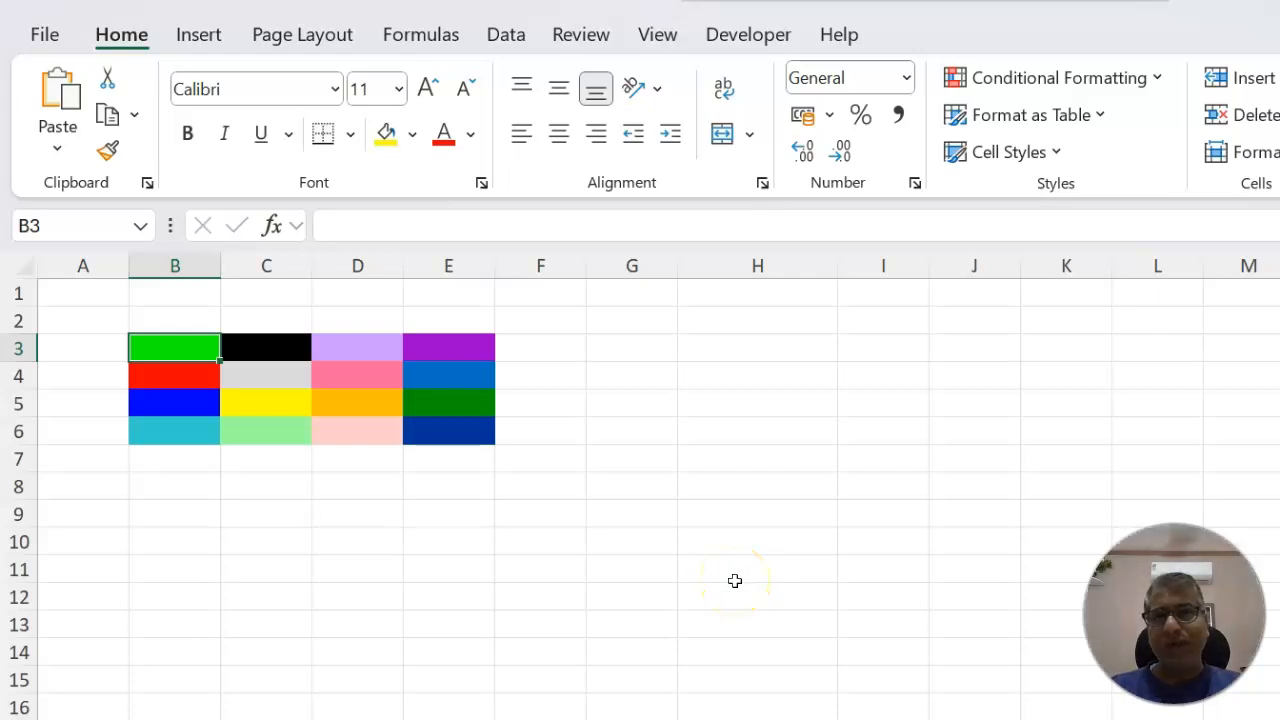
- Select green cell B3 and show the available fill colours
left_click(757, 569)
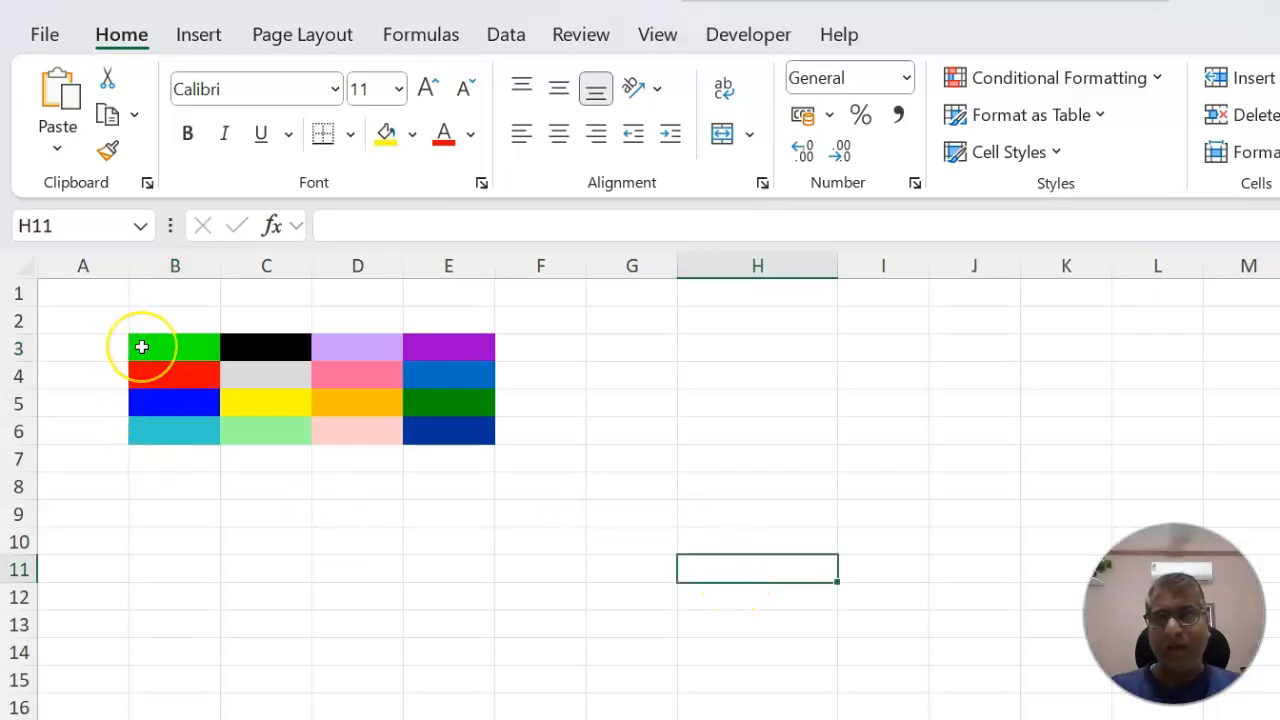
left_click(175, 347)
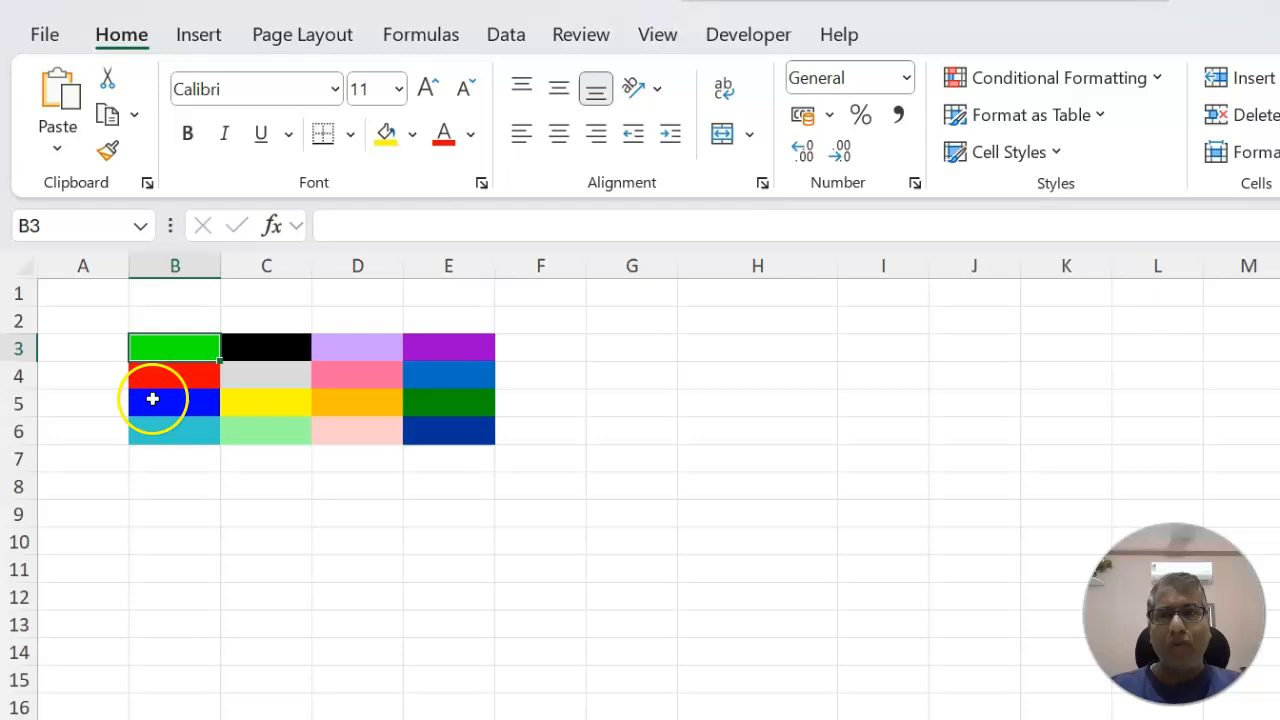
mouse_move(232, 355)
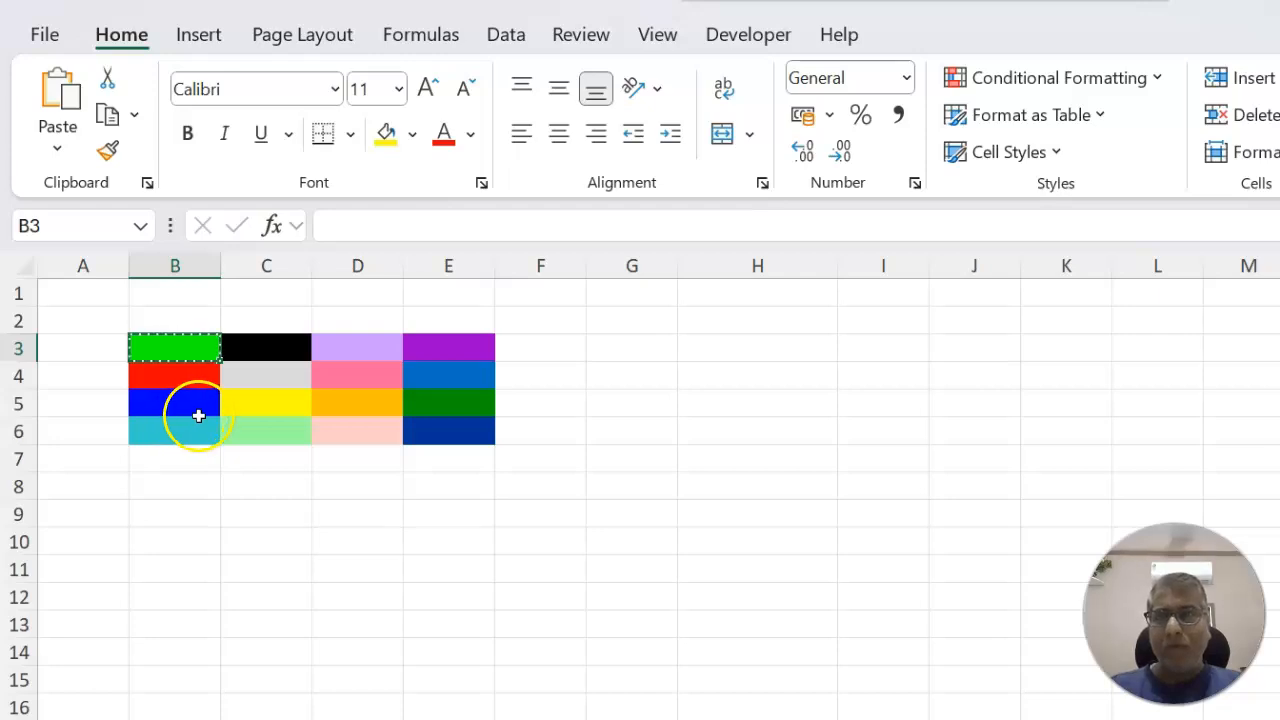
left_click(757, 569)
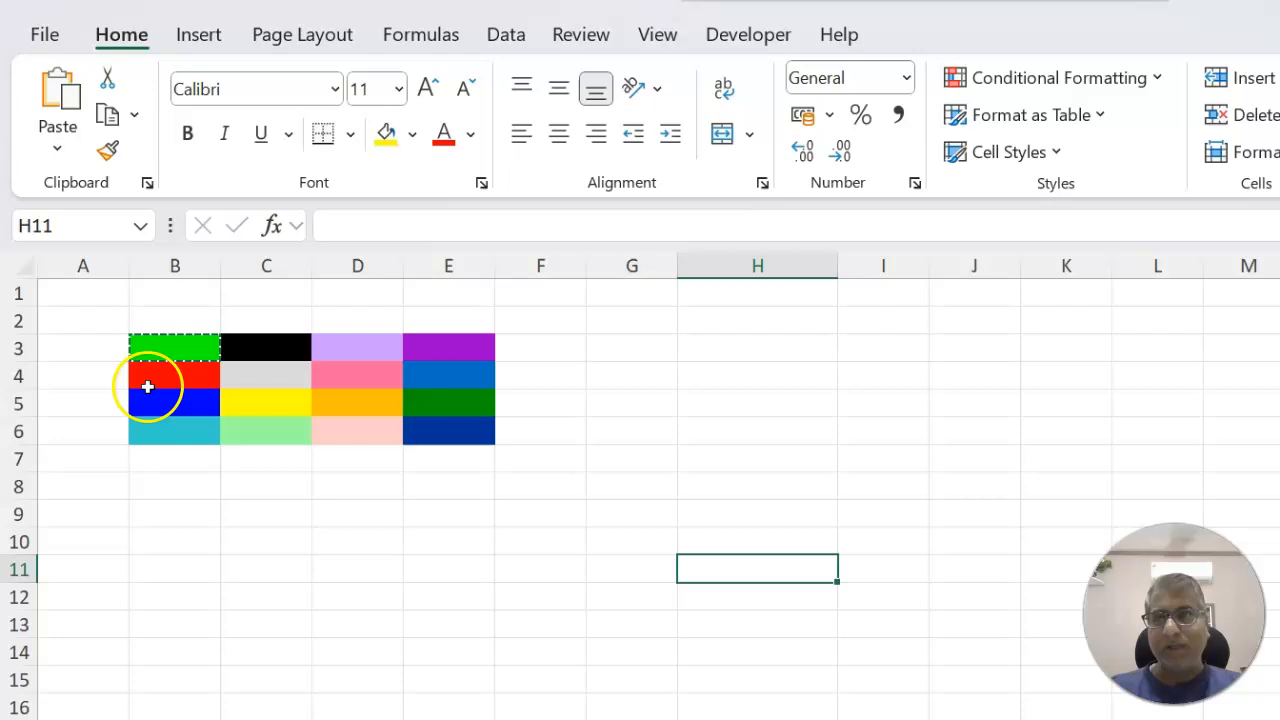
left_click(175, 347)
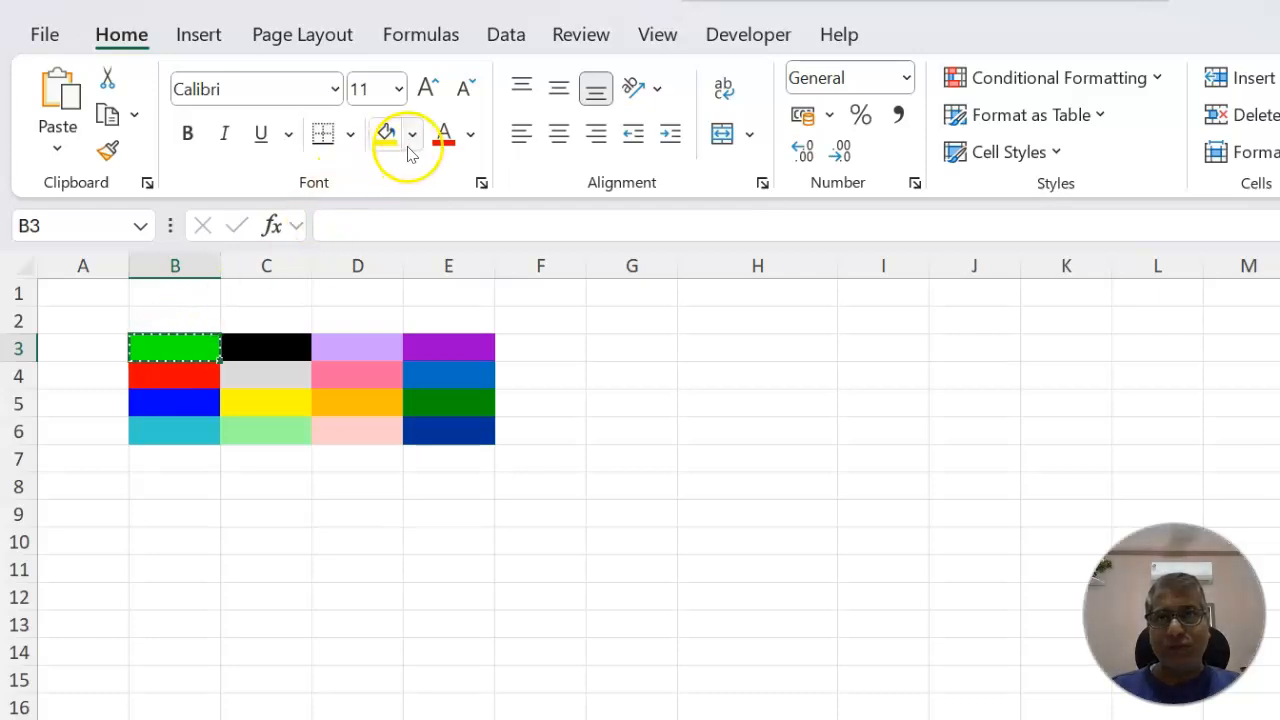
left_click(411, 134)
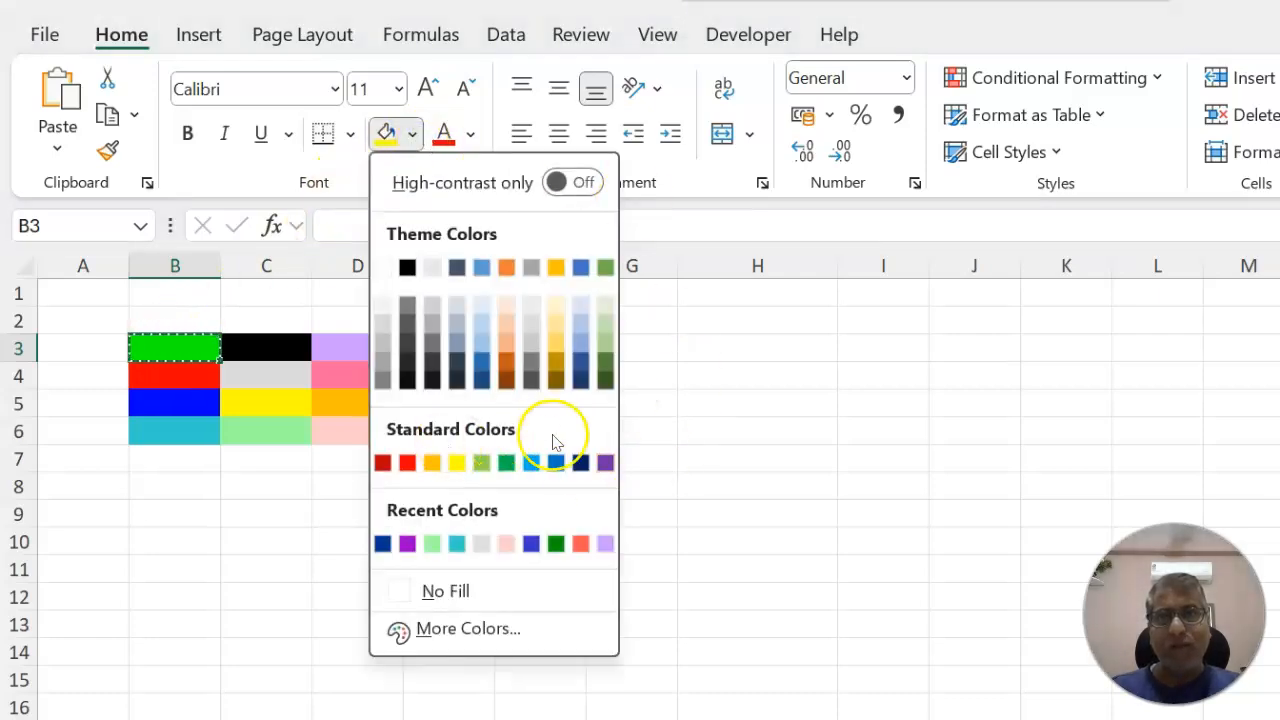
mouse_move(760, 640)
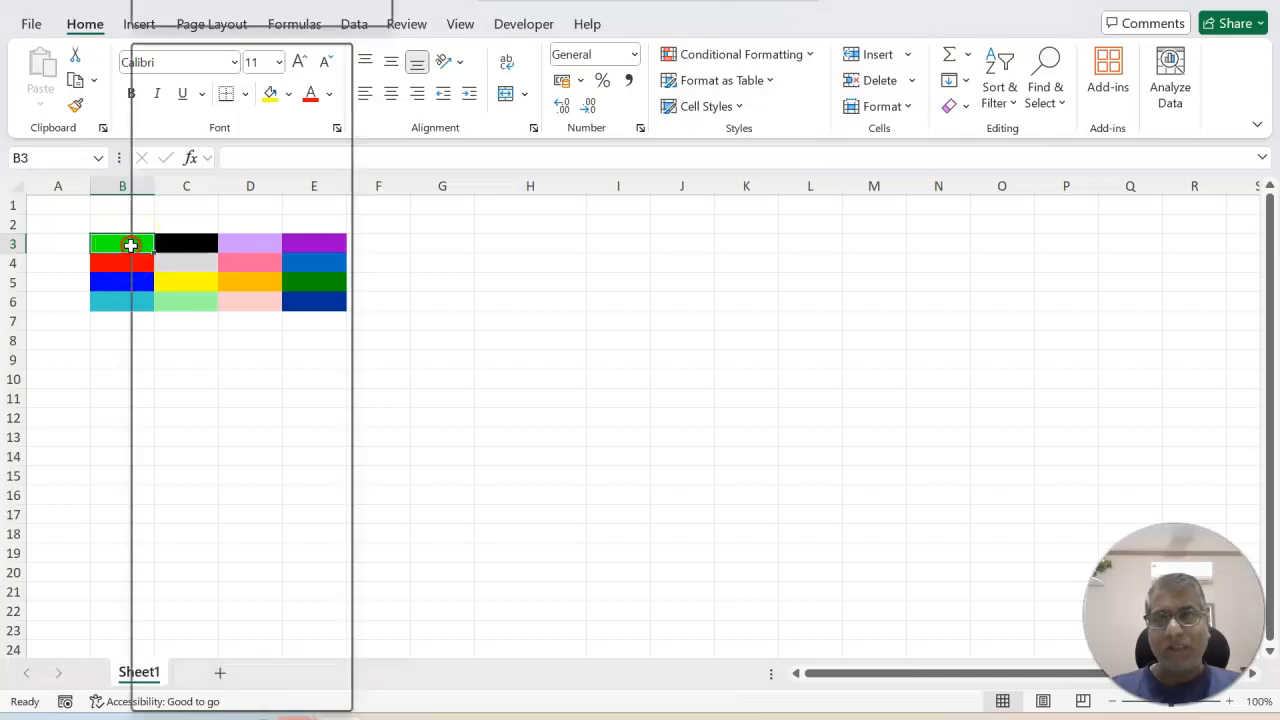
- Inspect B3's fill in Format Cells as custom RGB 0, 255, 0, then cancel
right_click(122, 244)
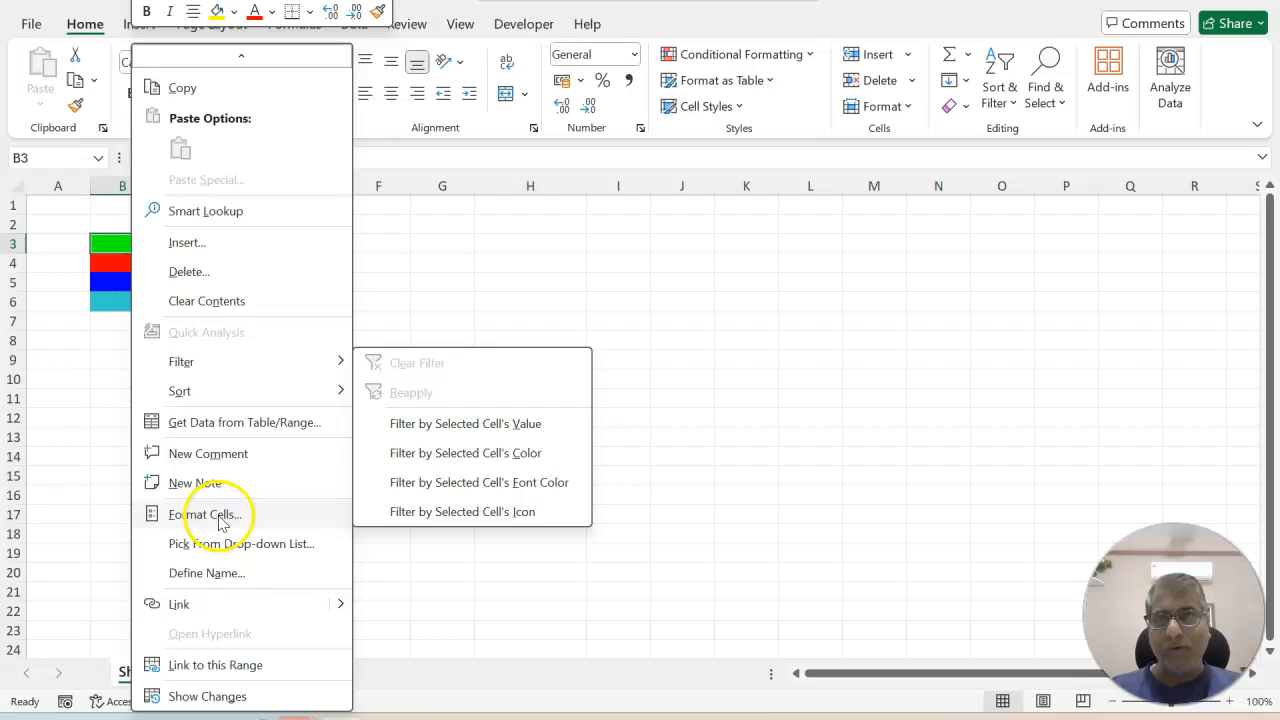
left_click(209, 514)
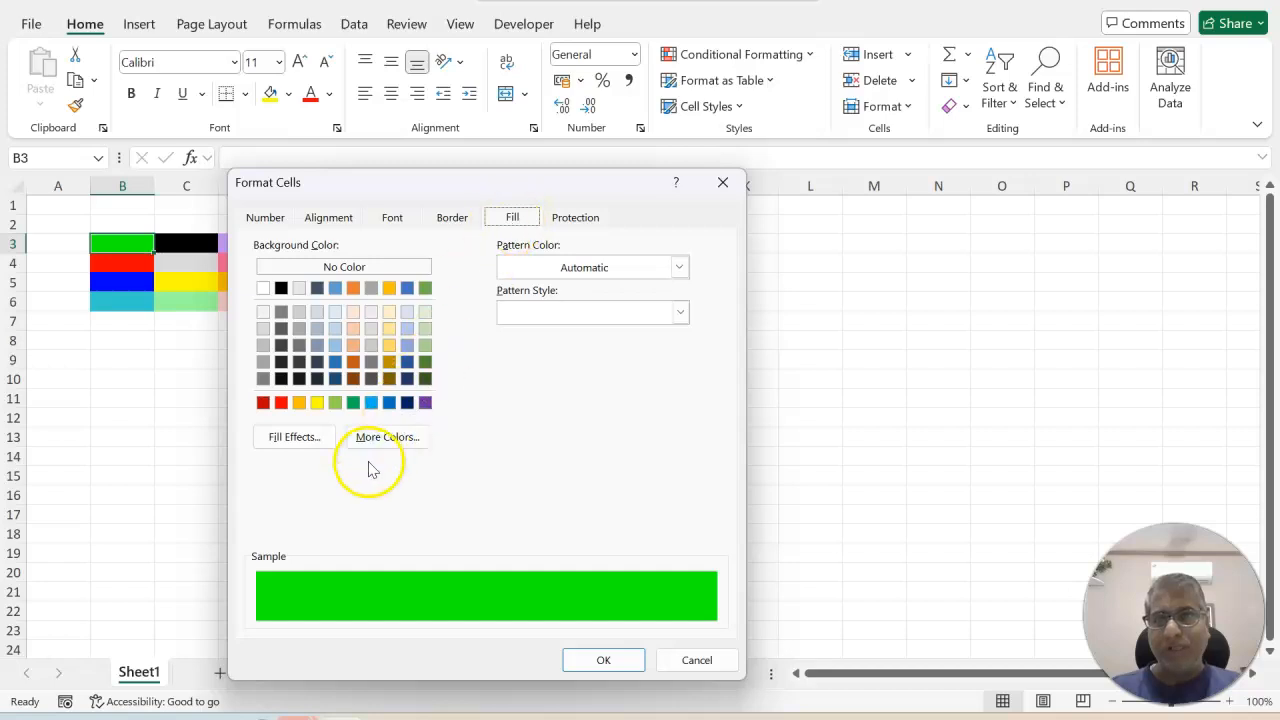
left_click(386, 437)
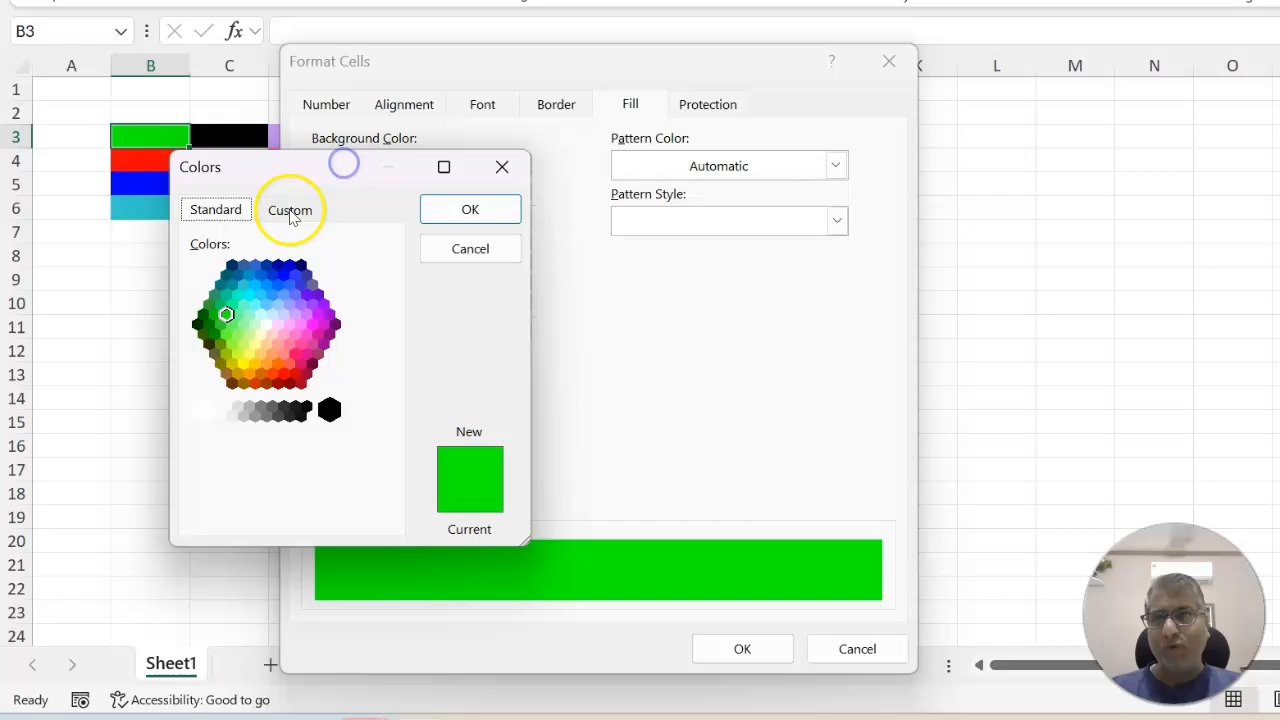
left_click(290, 209)
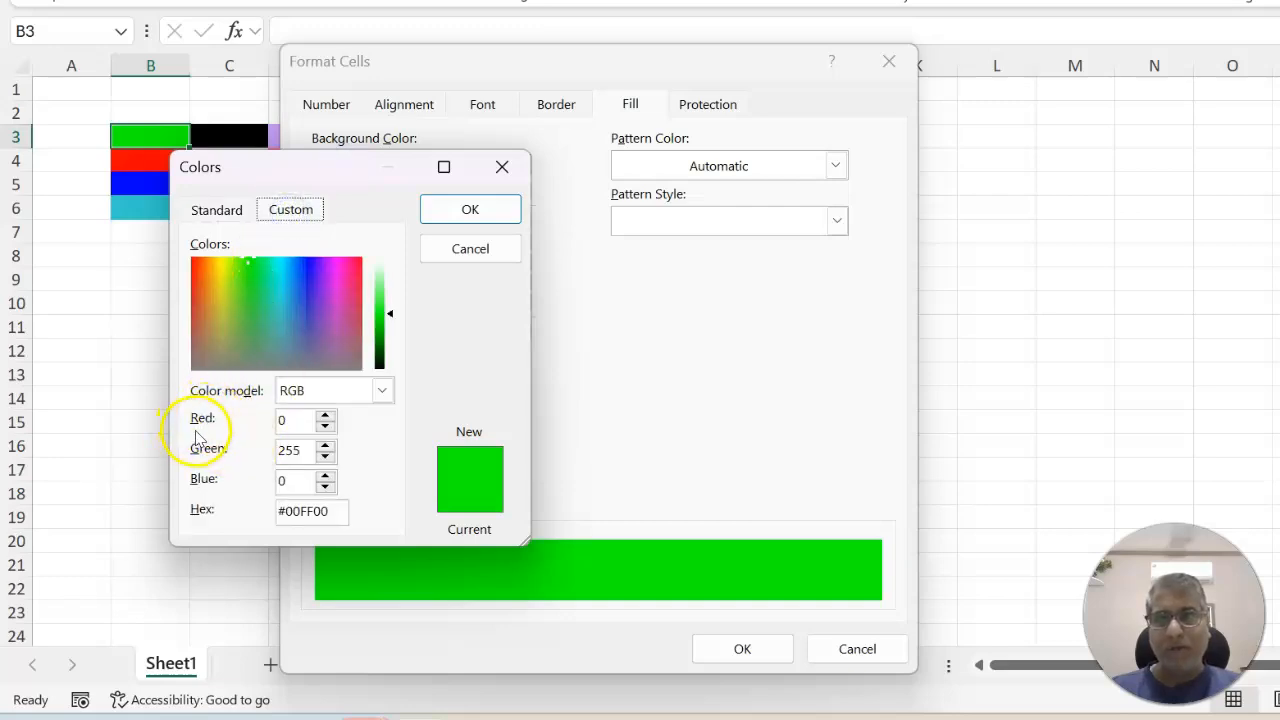
mouse_move(258, 462)
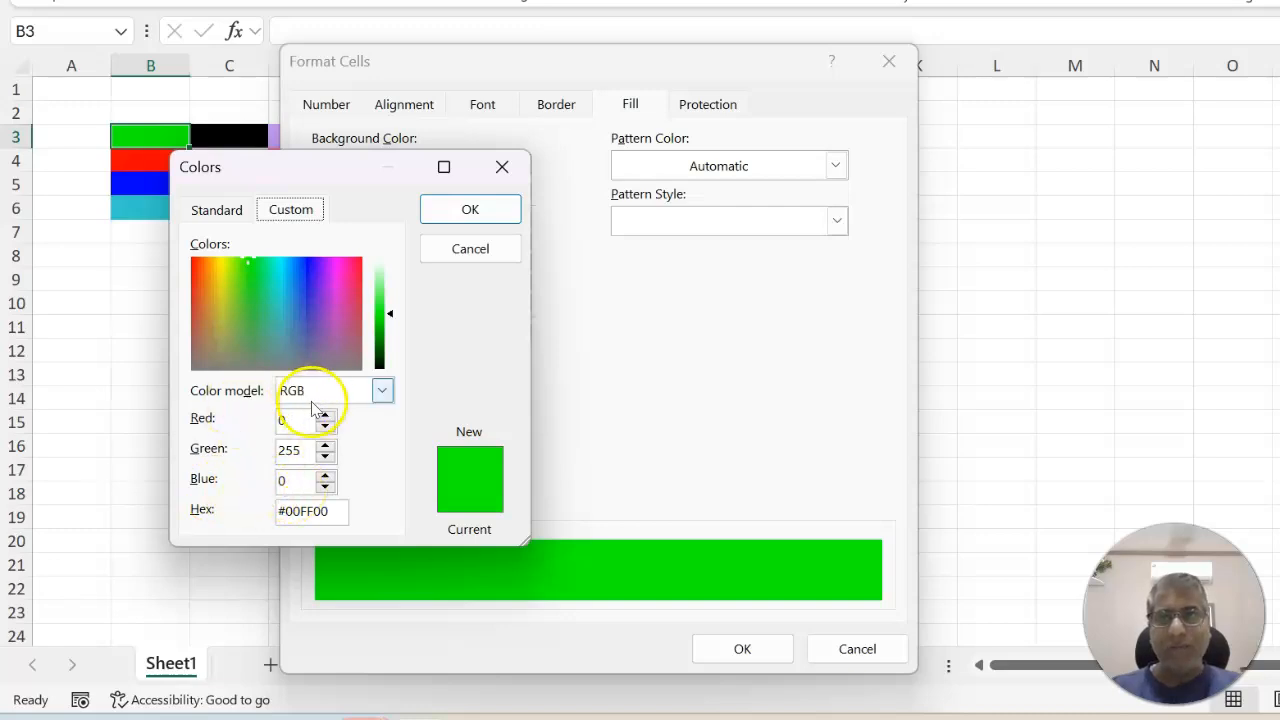
left_click(325, 390)
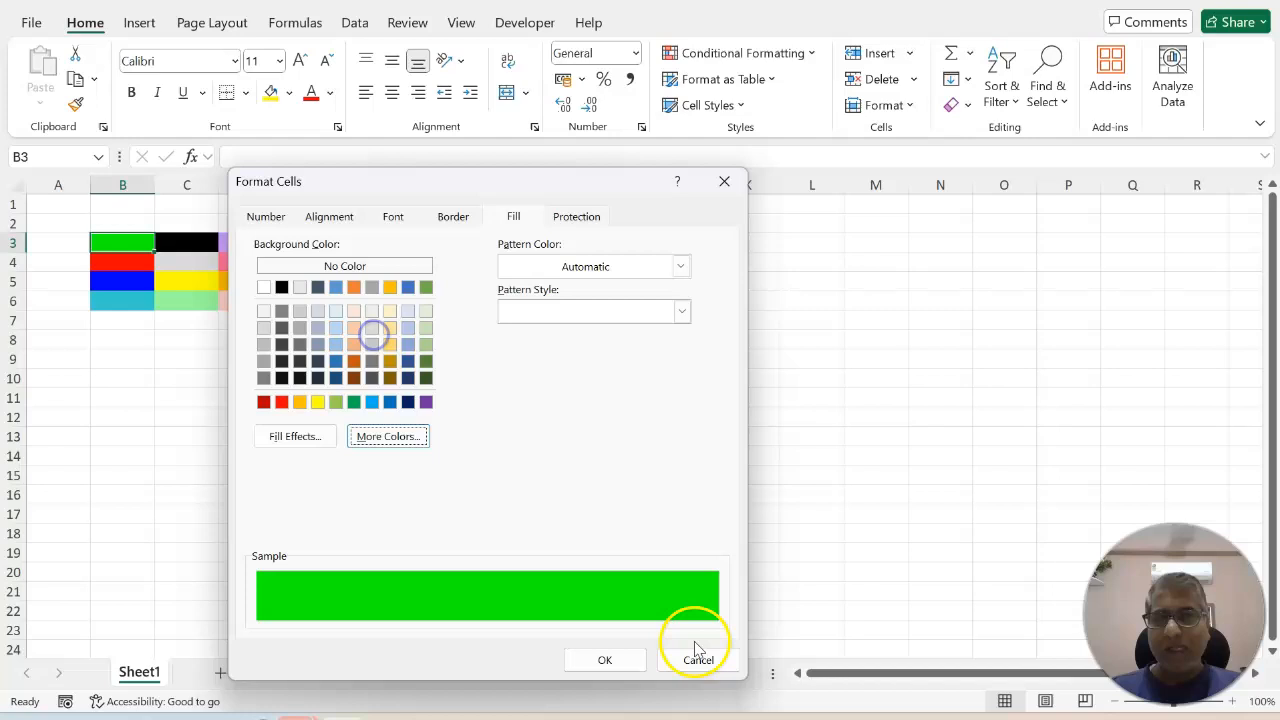
- Close Format Cells and inspect the orange fill as RGB 255, 192, 0 without changes
left_click(698, 659)
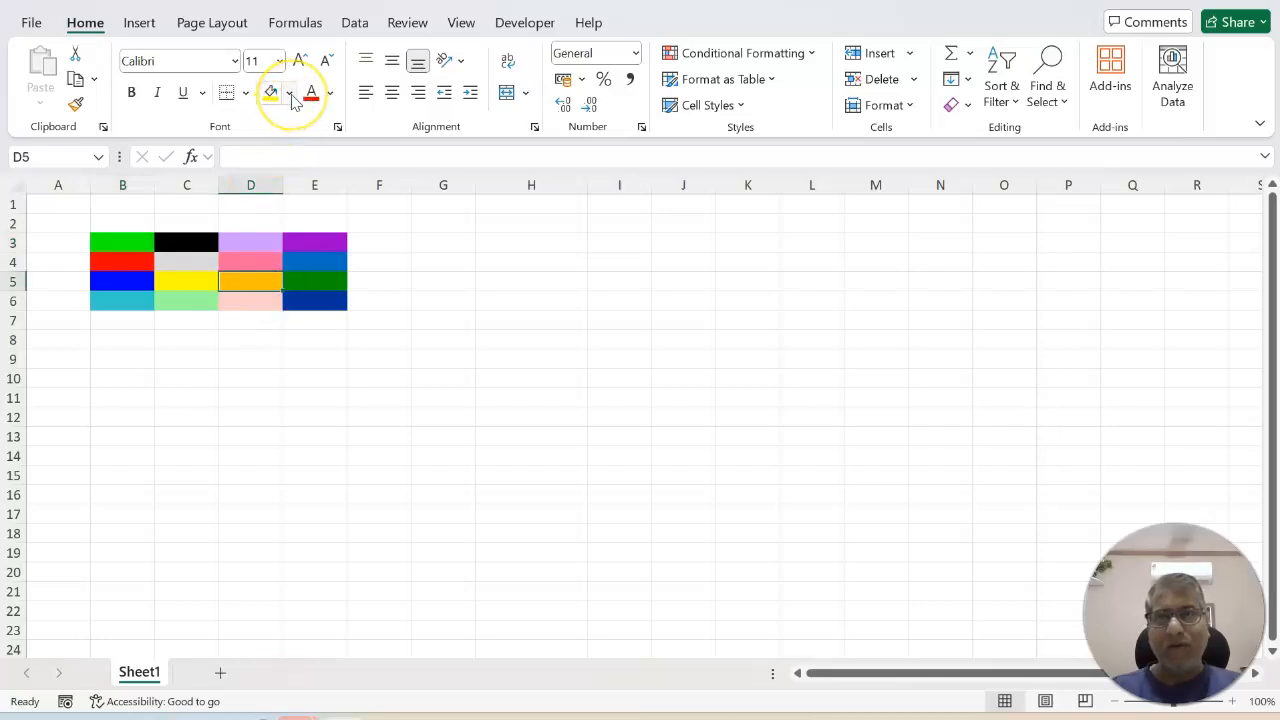
left_click(289, 92)
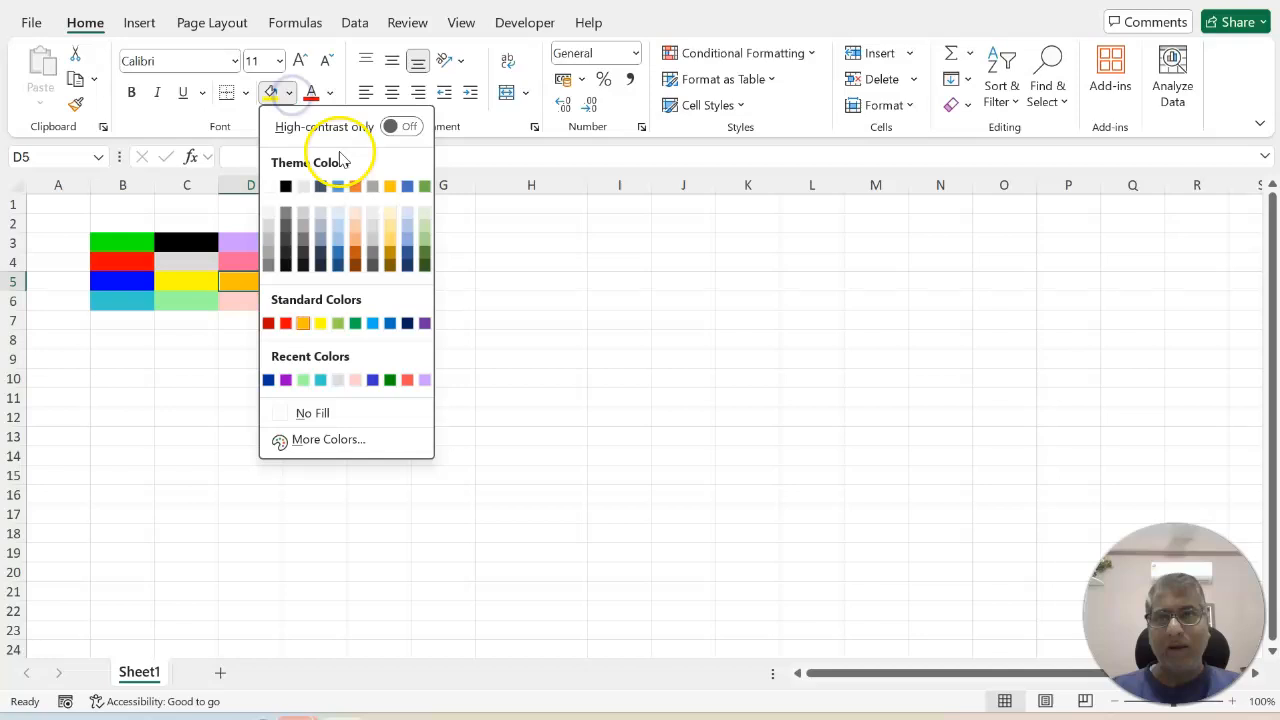
left_click(328, 439)
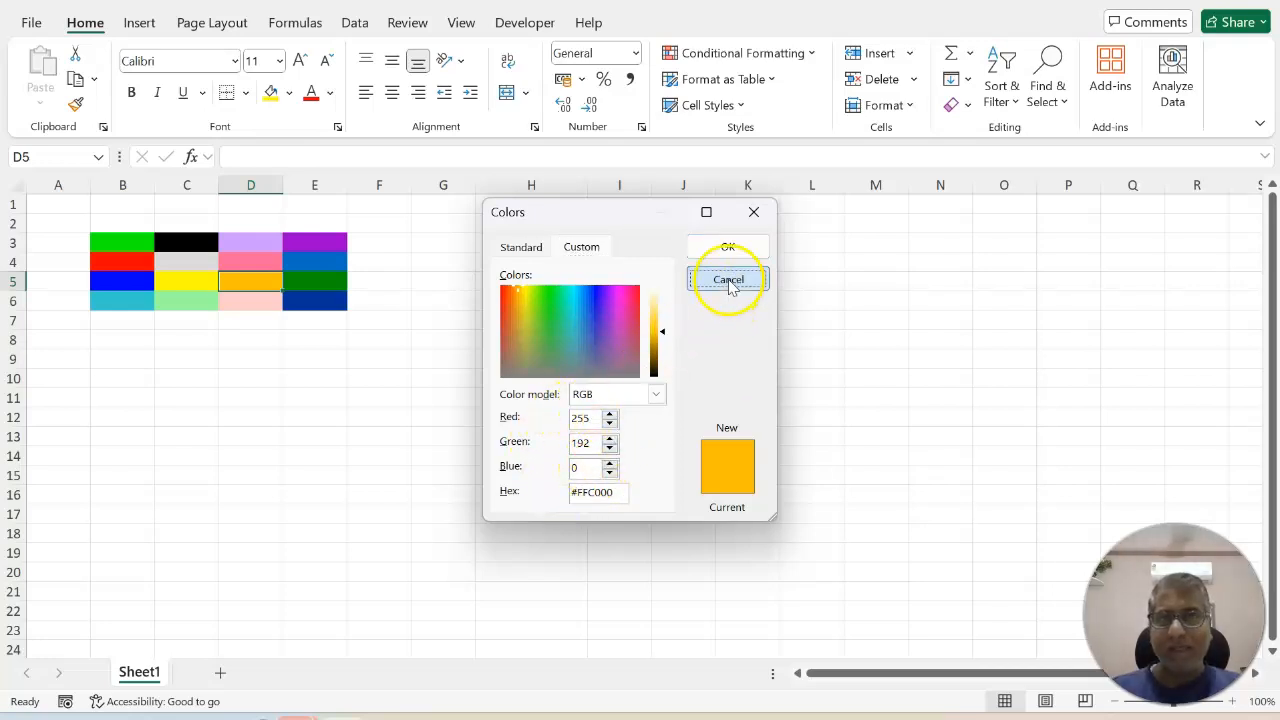
left_click(728, 279)
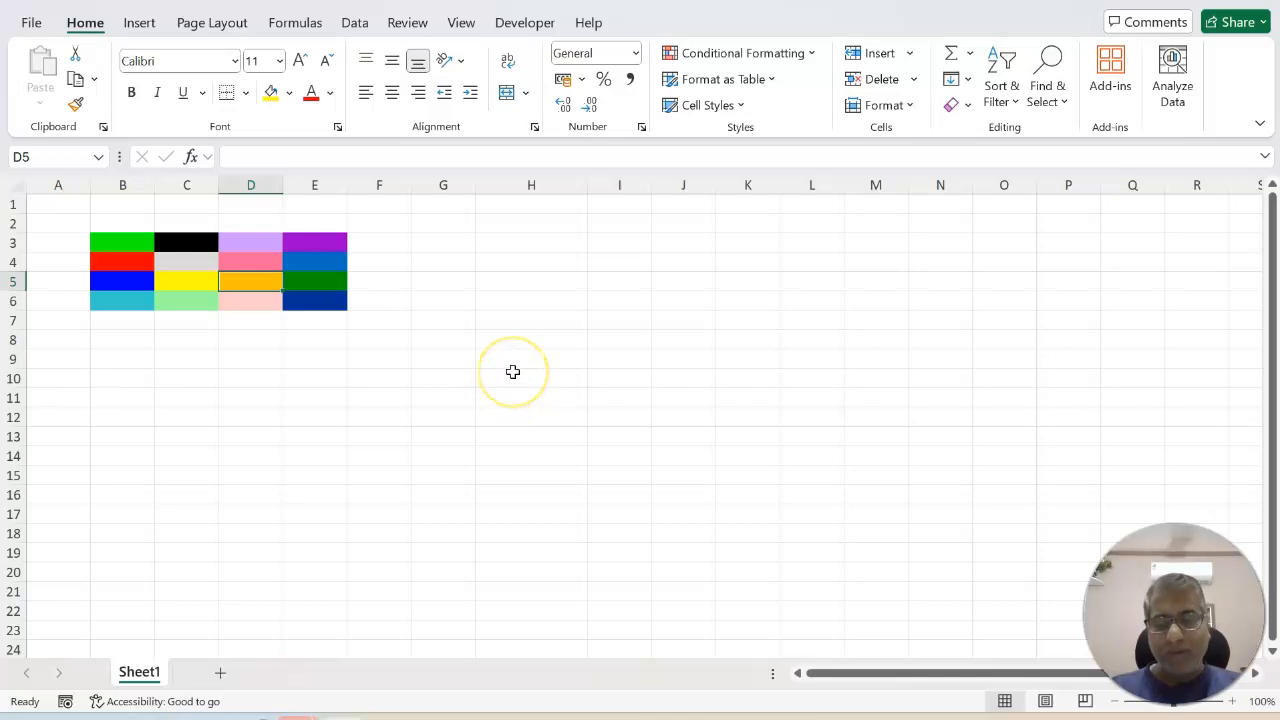
- Open the VBA editor and highlight RGB(255,192,0) in the SetCellColor macro
key("Alt+F11")
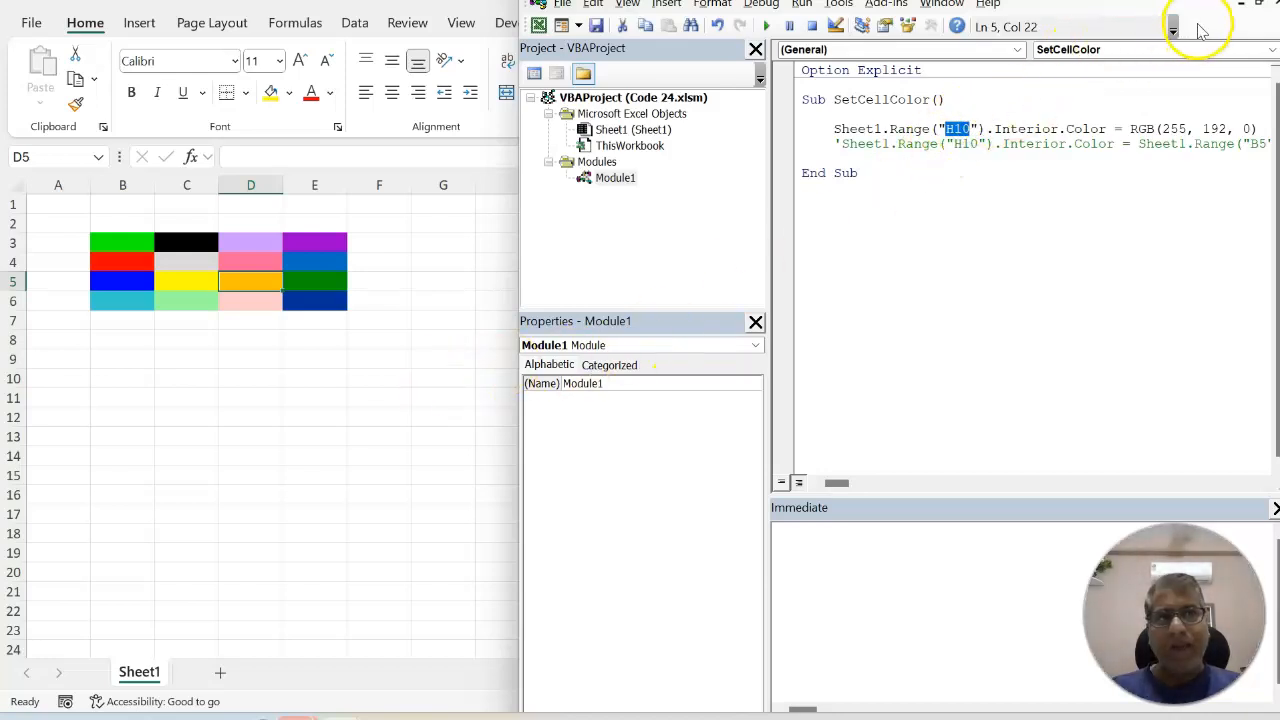
mouse_move(511, 249)
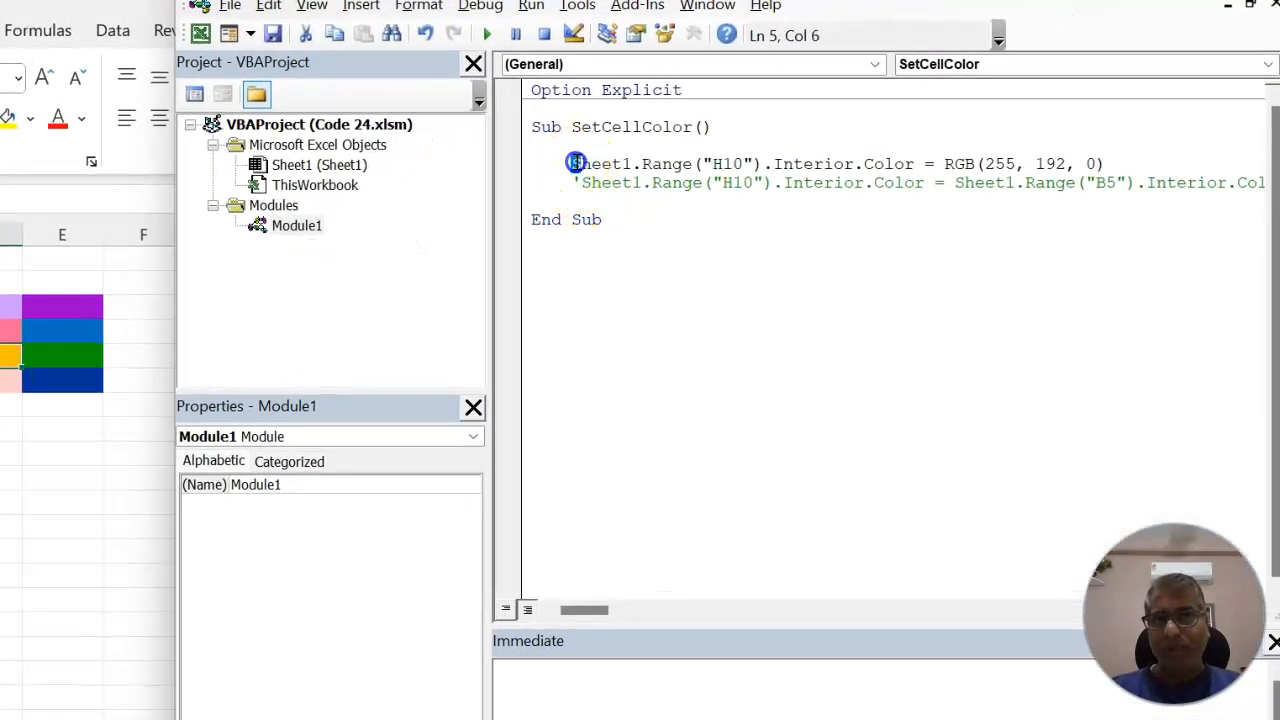
left_click_drag(573, 164, 725, 164)
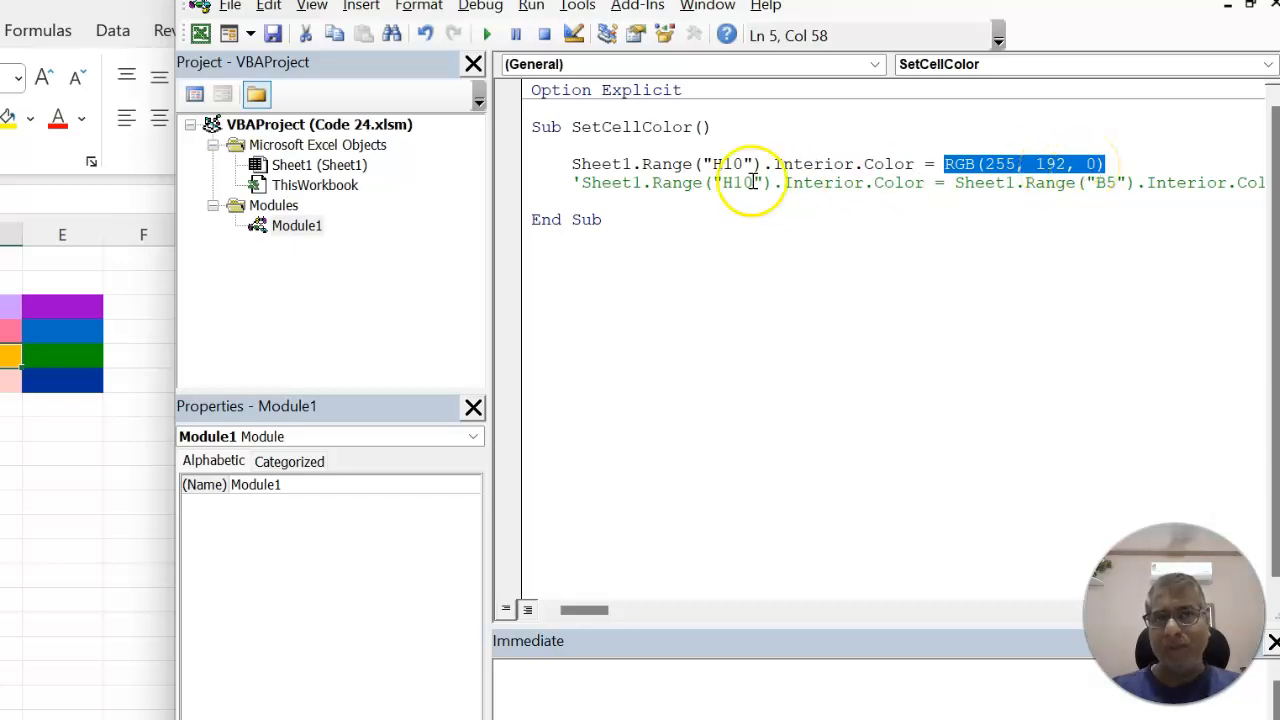
mouse_move(487, 34)
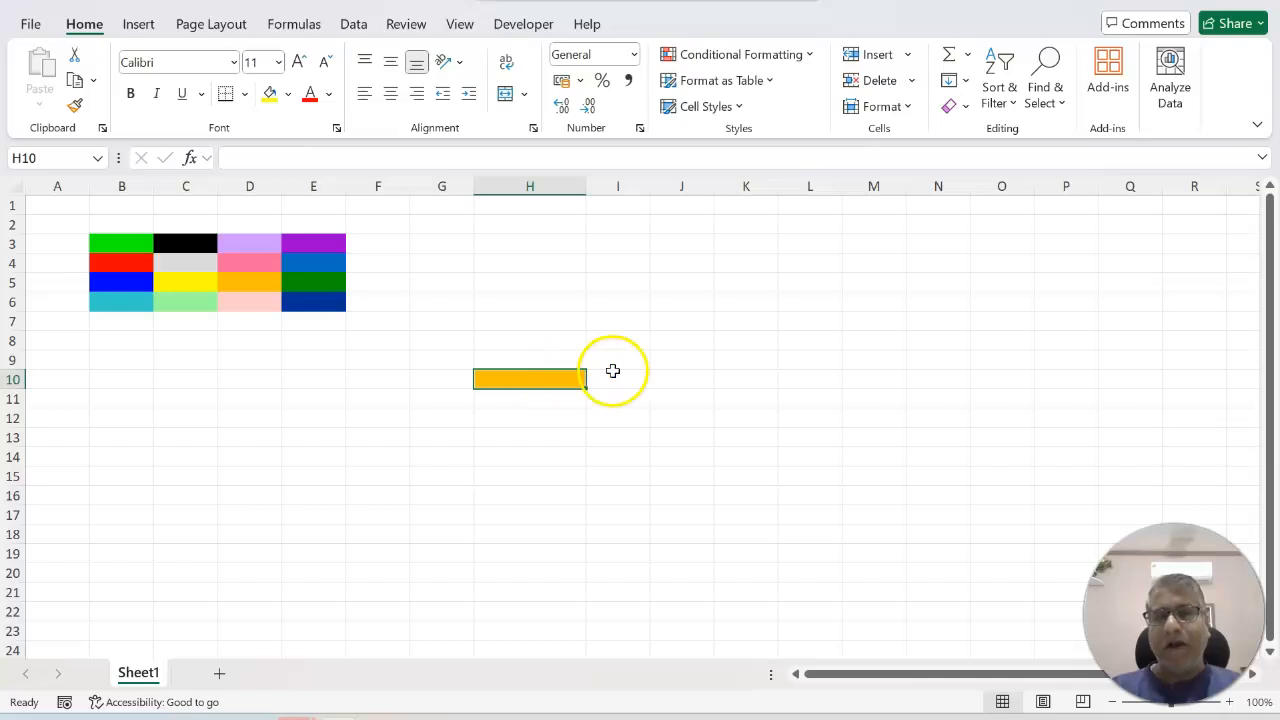
mouse_move(443, 330)
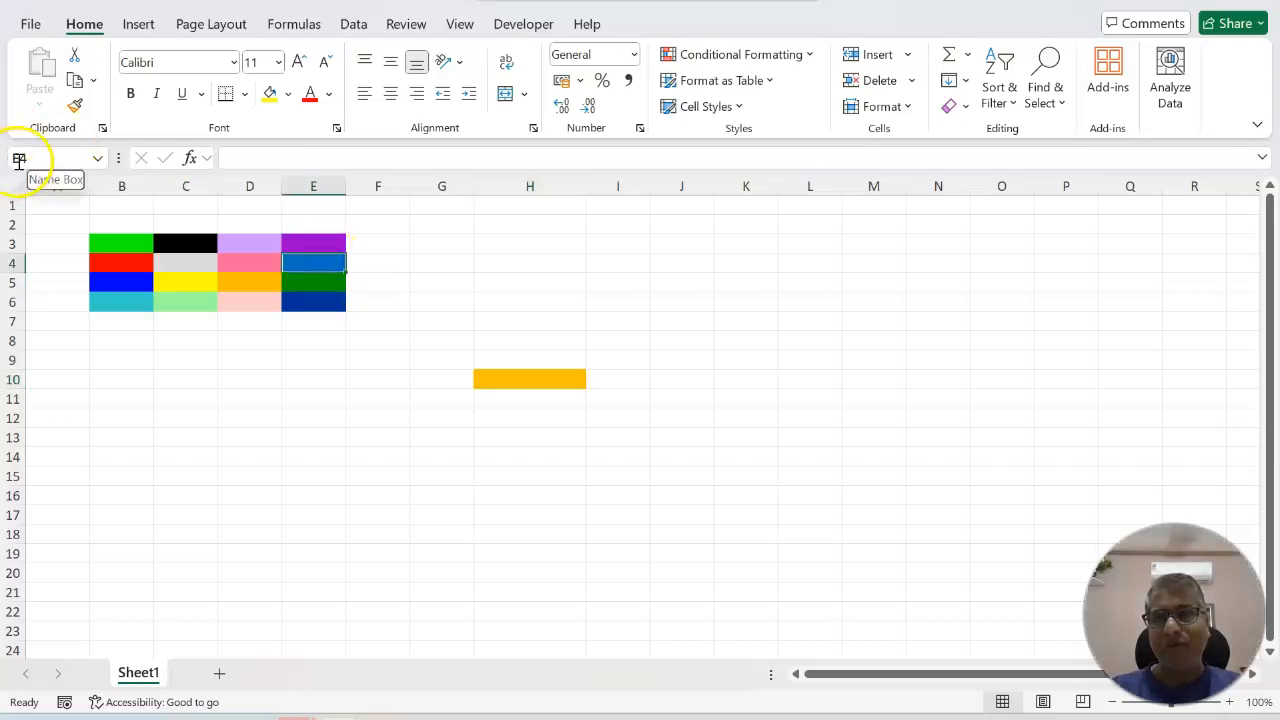
left_click(313, 263)
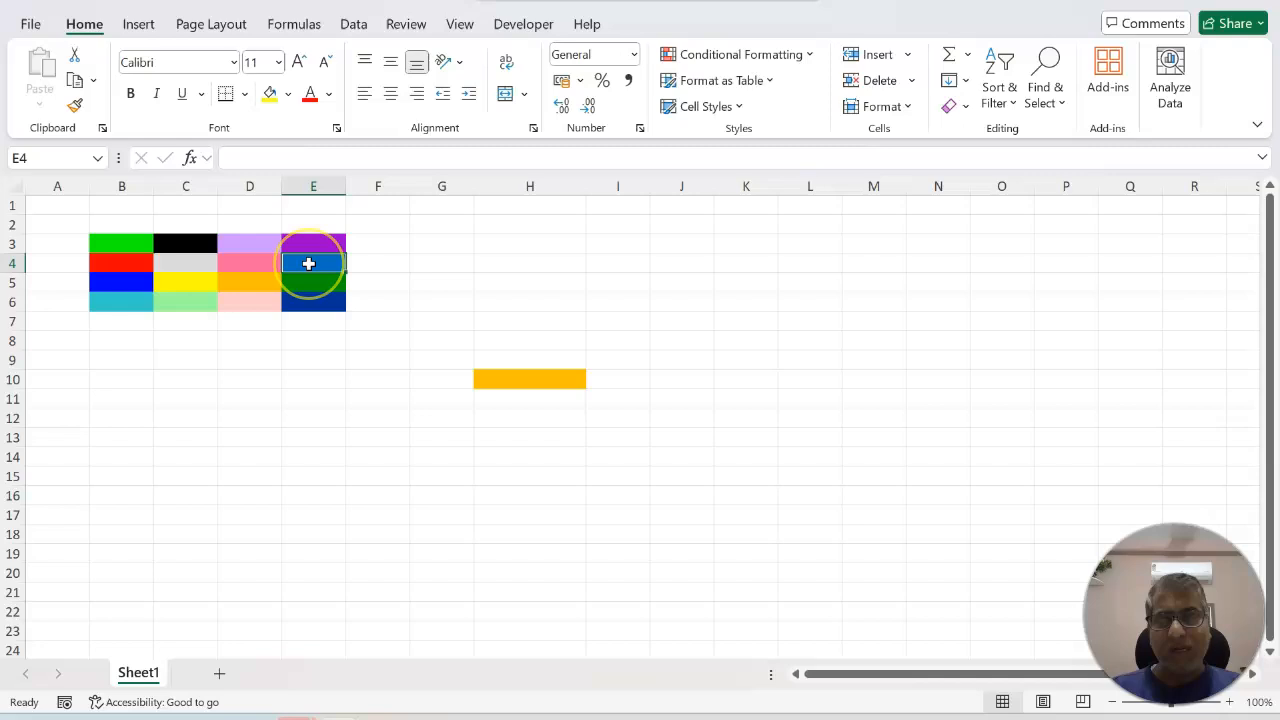
mouse_move(520, 379)
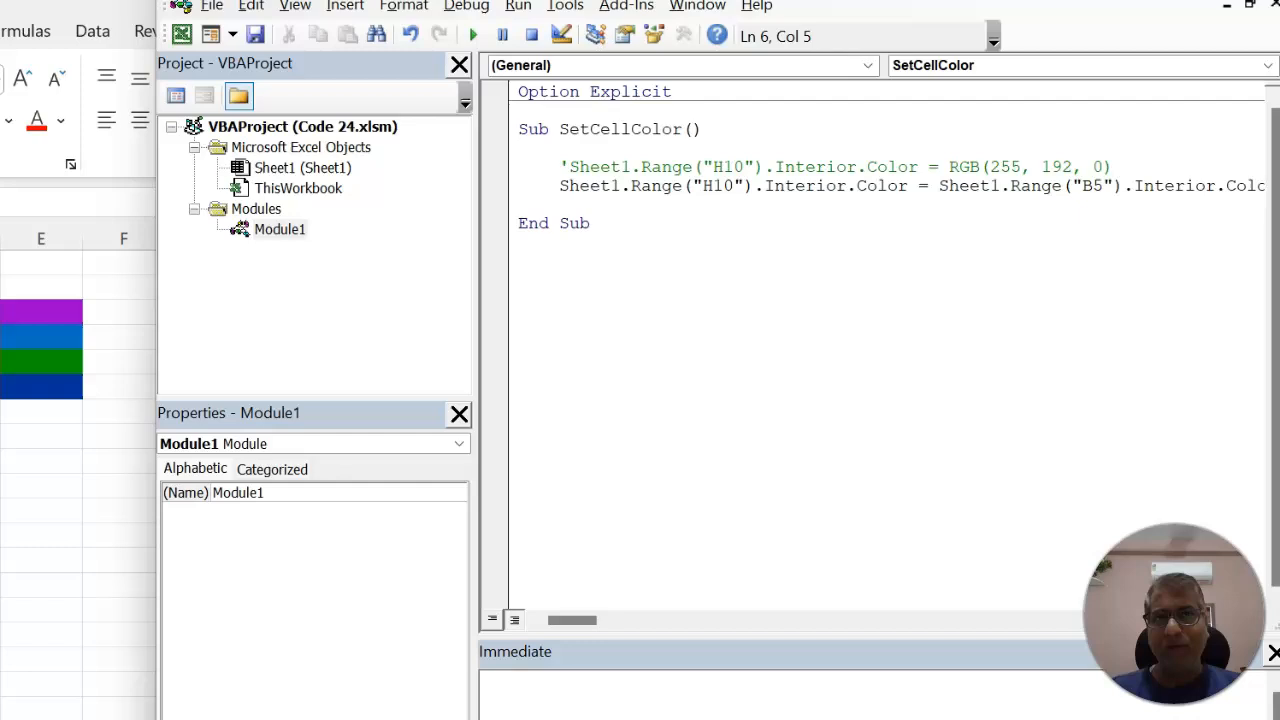
- Change the macro's colour source from B5 to E4 and run SetCellColor to turn H10 blue
left_click(762, 185)
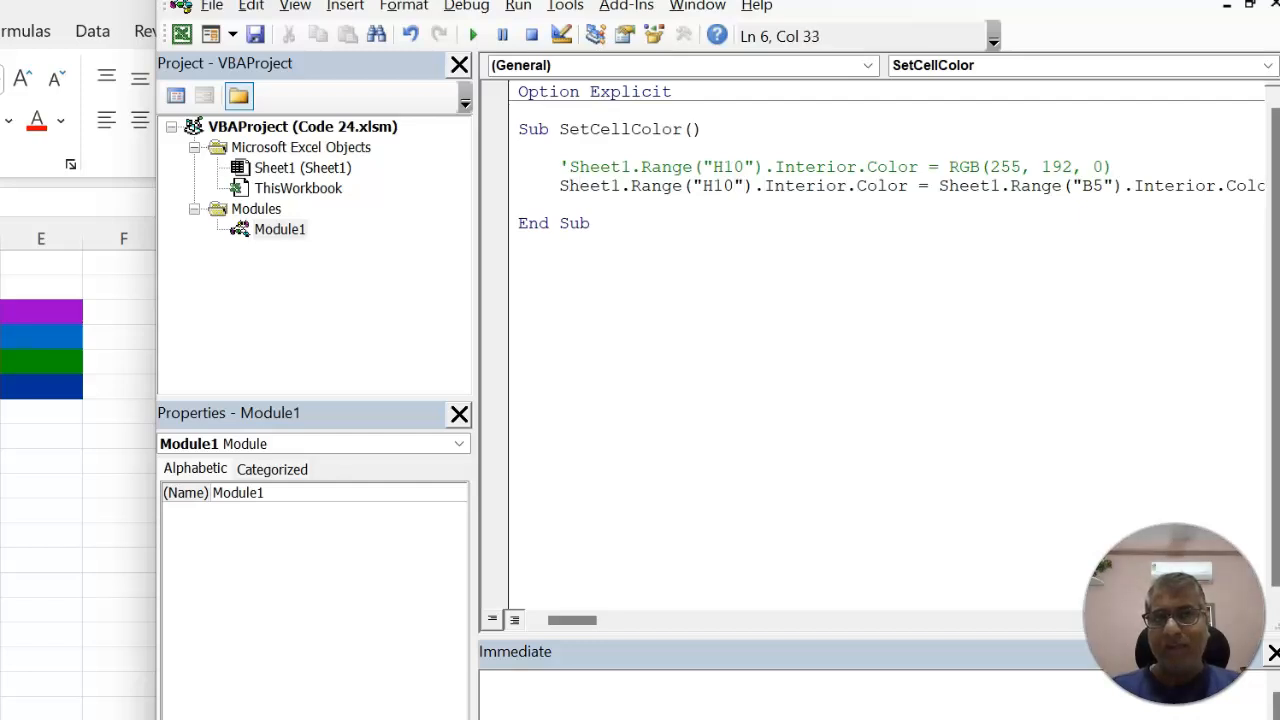
left_click(1082, 185)
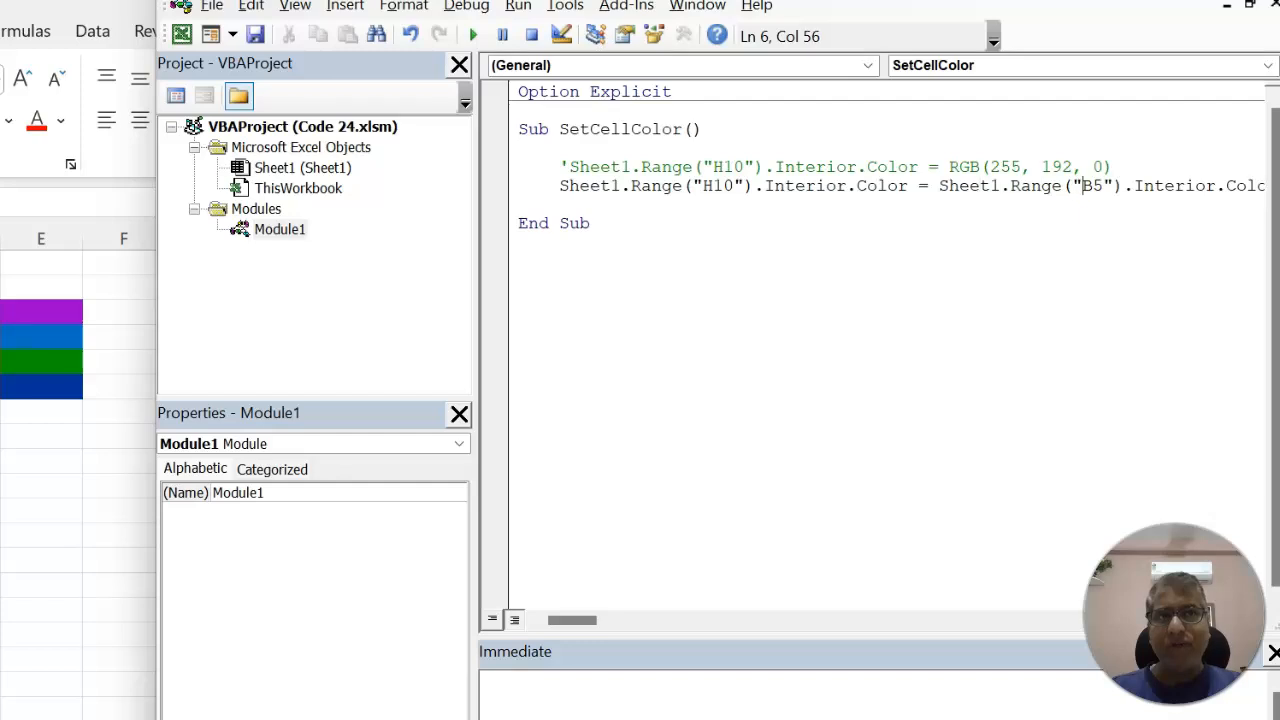
type("E4")
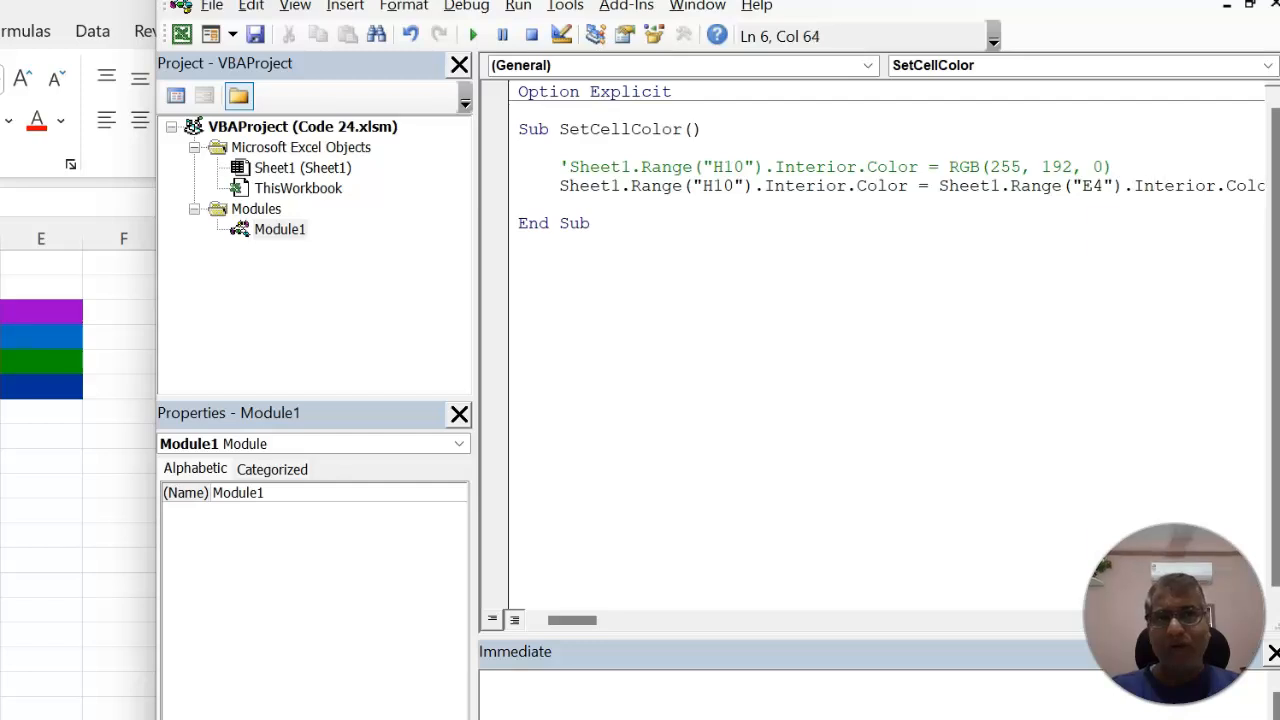
left_click_drag(478, 349, 434, 349)
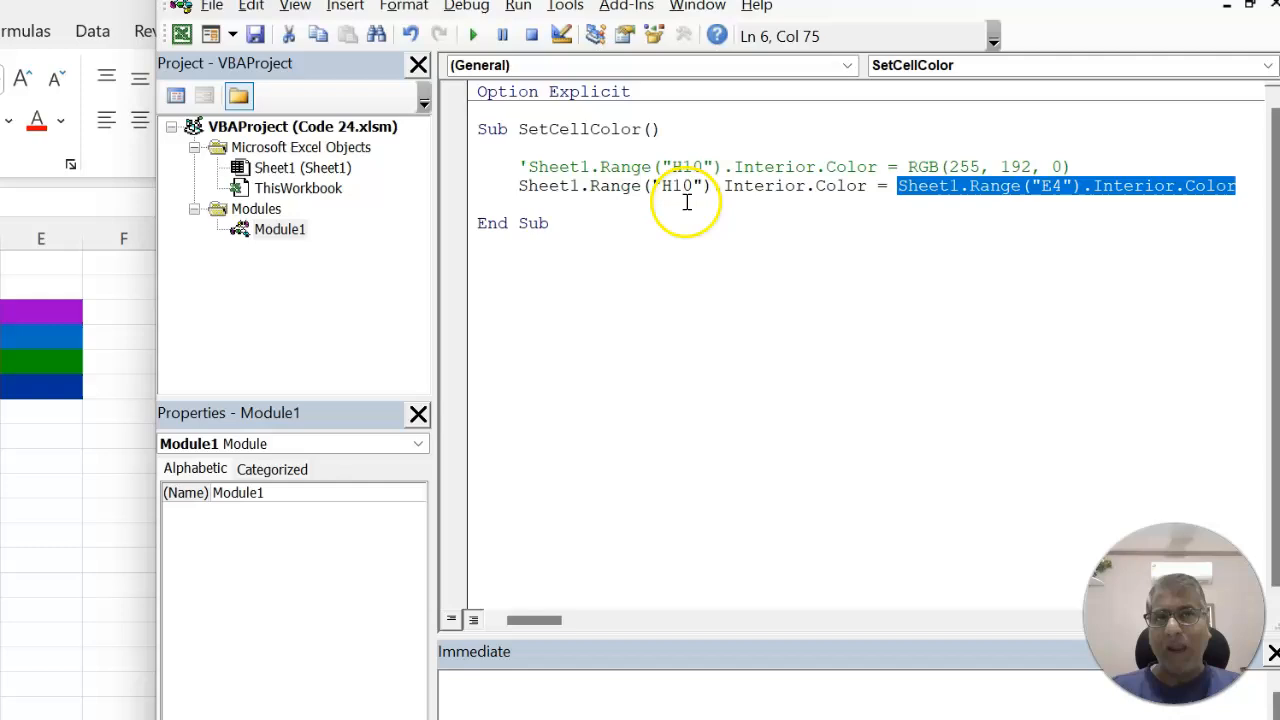
double_click(684, 186)
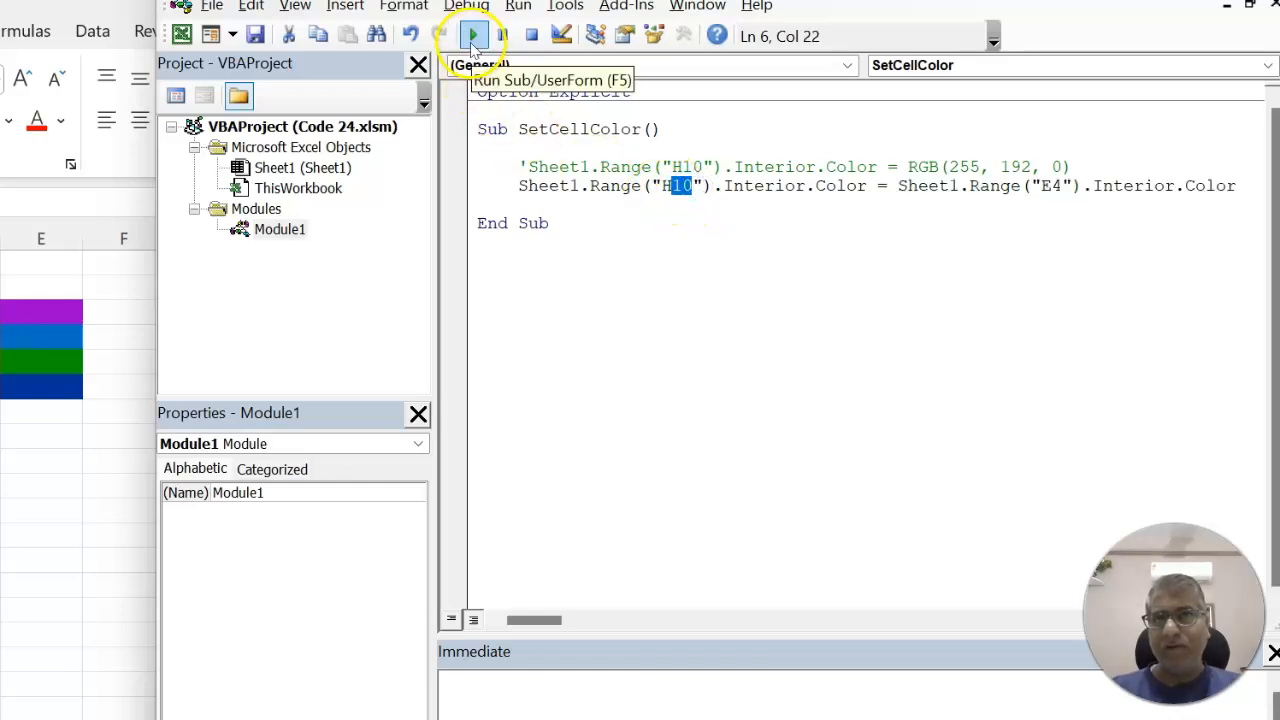
left_click(472, 35)
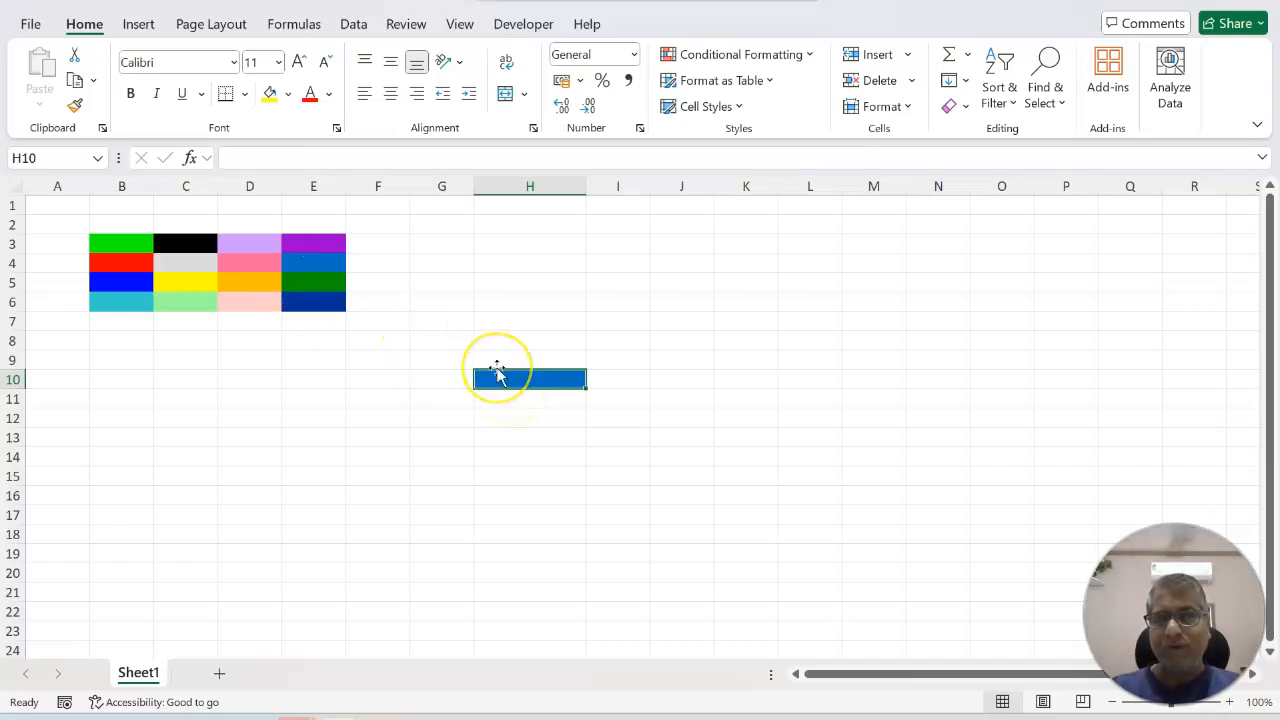
mouse_move(258, 422)
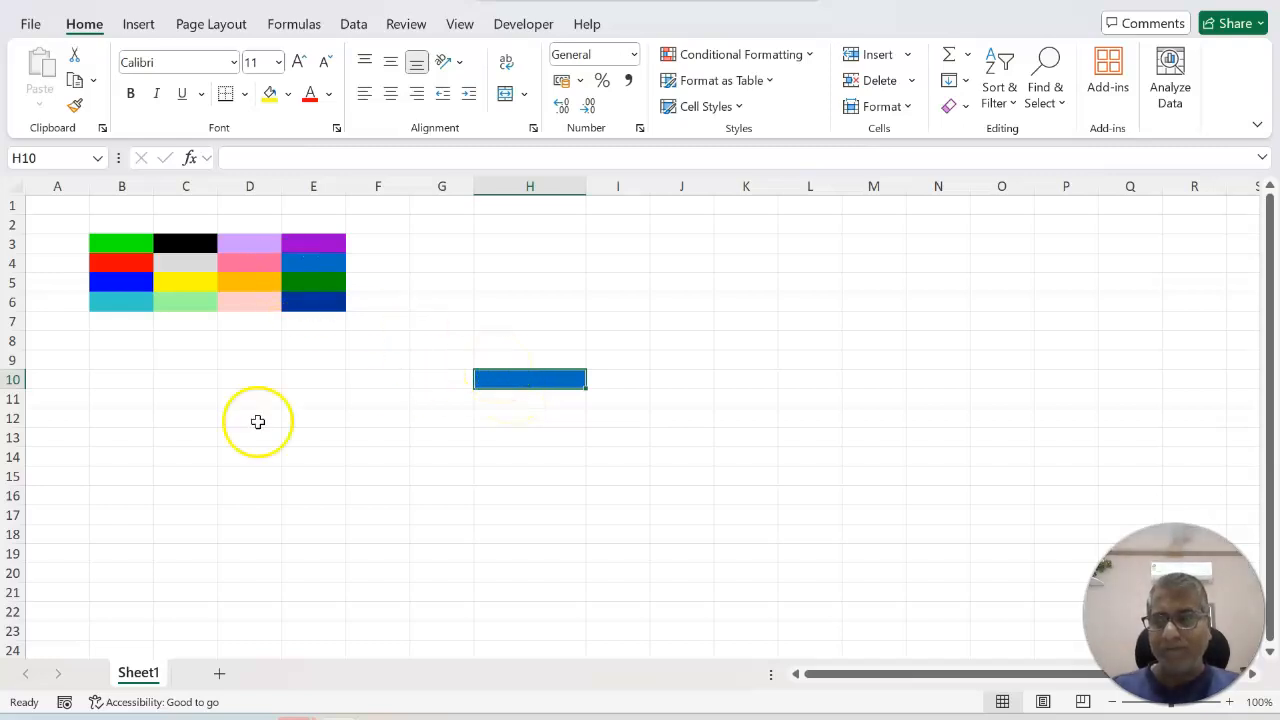